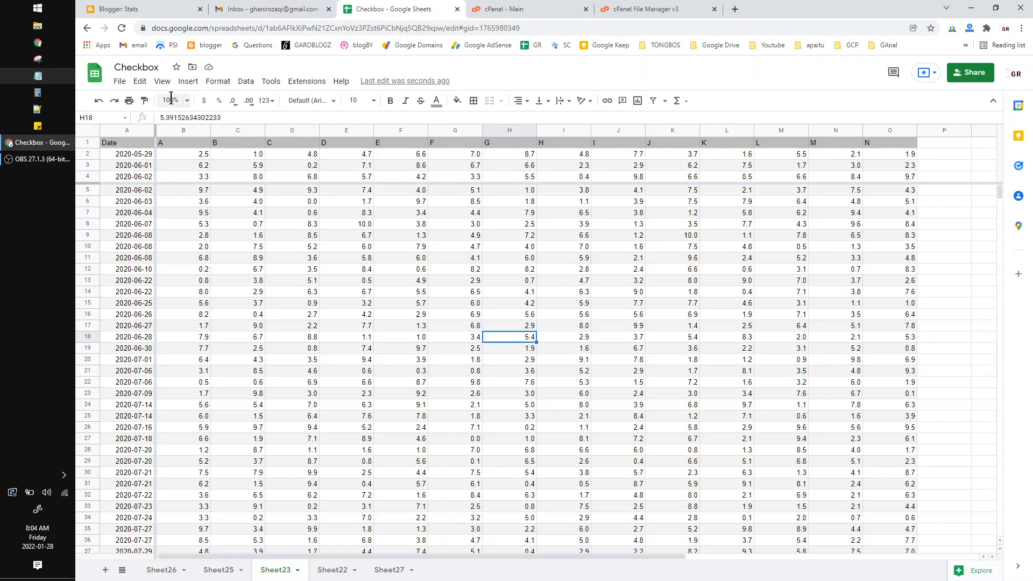
# - Zoom the Sheet23 view from 100% to 150%
pyautogui.click(170, 100)
pyautogui.write('150')
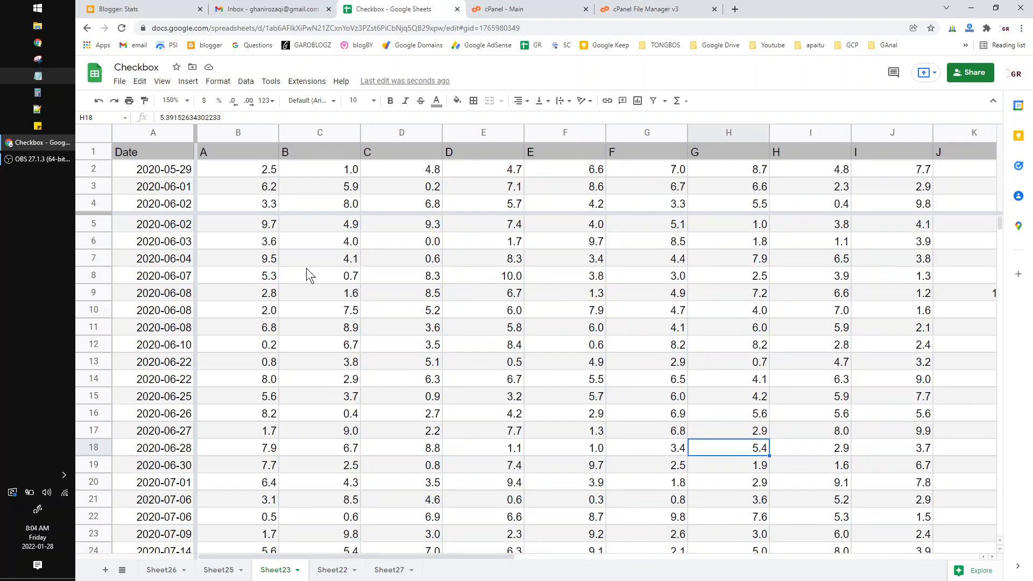
pyautogui.click(94, 152)
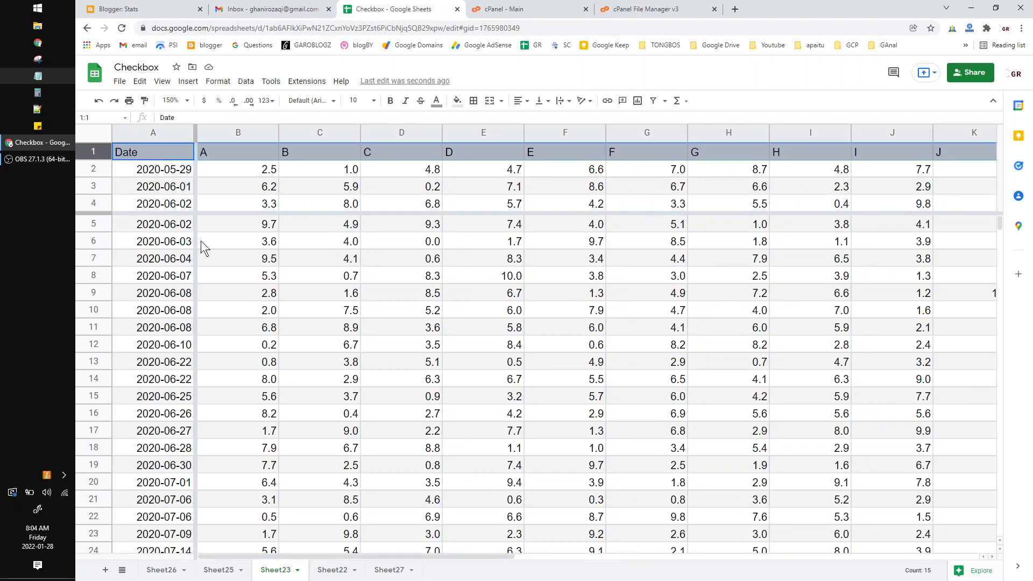
pyautogui.rightClick(320, 326)
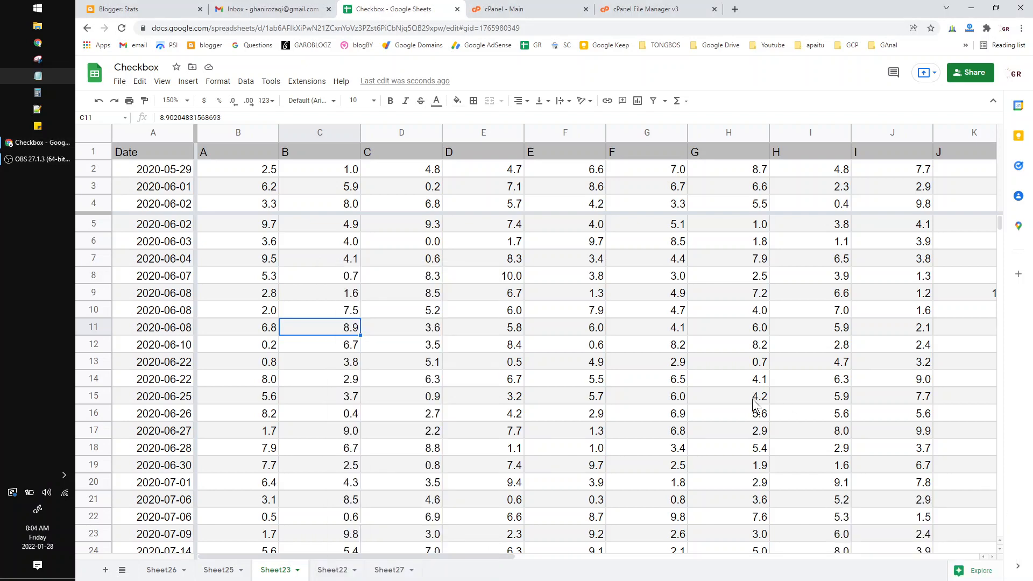
pyautogui.scroll(-3)
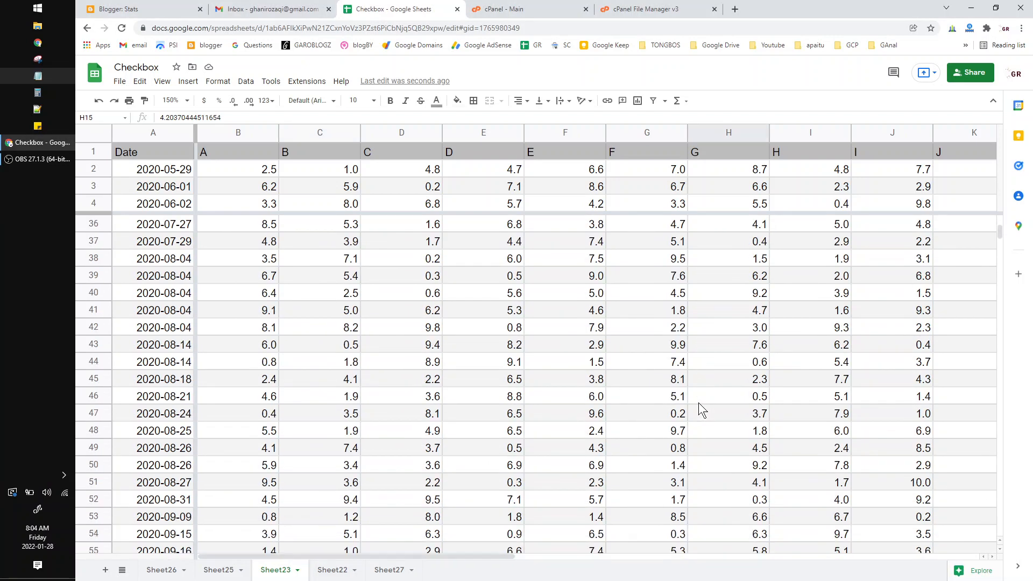
pyautogui.scroll(-3)
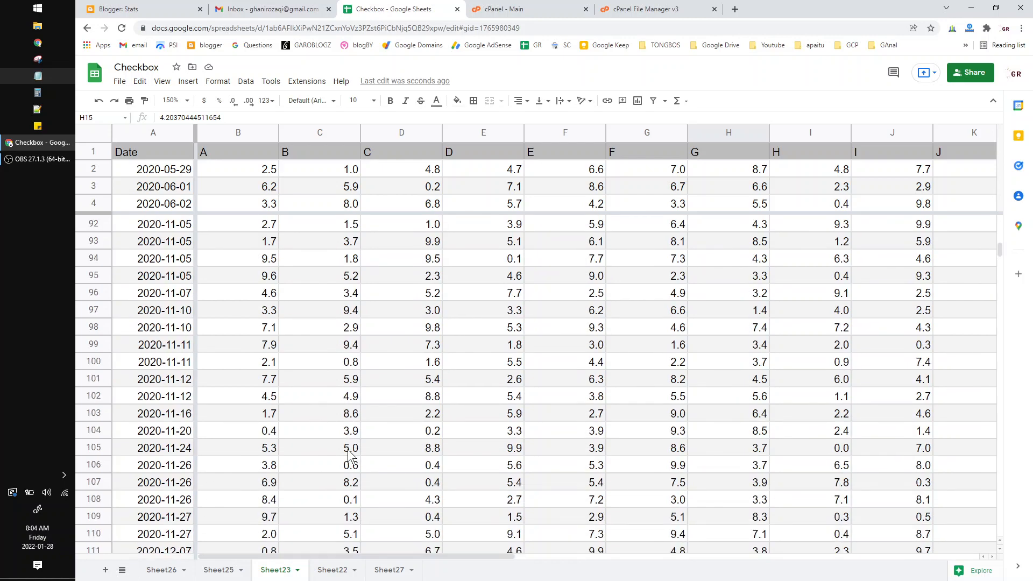
pyautogui.scroll(-3)
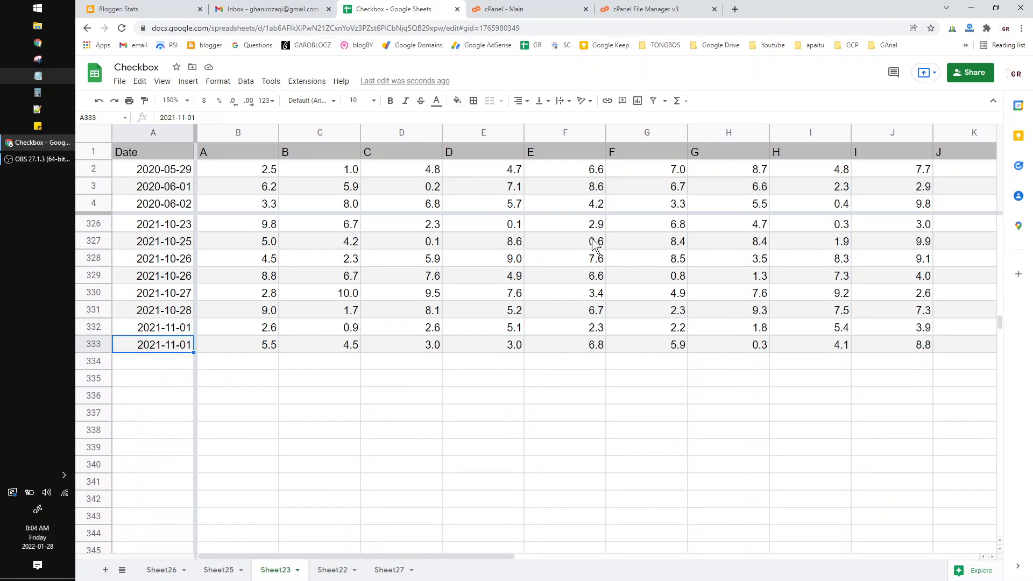
pyautogui.click(565, 241)
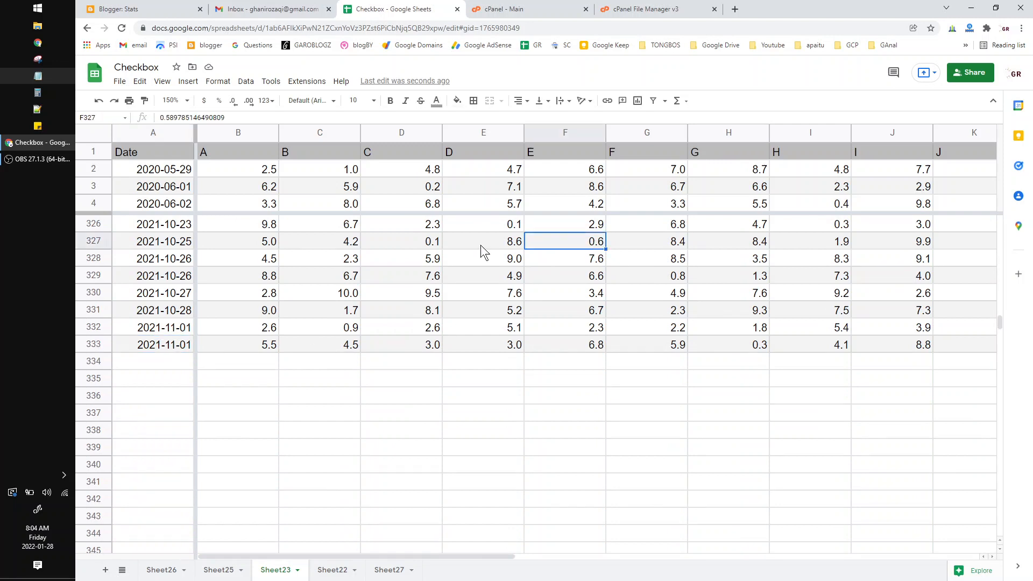
pyautogui.moveTo(429, 305)
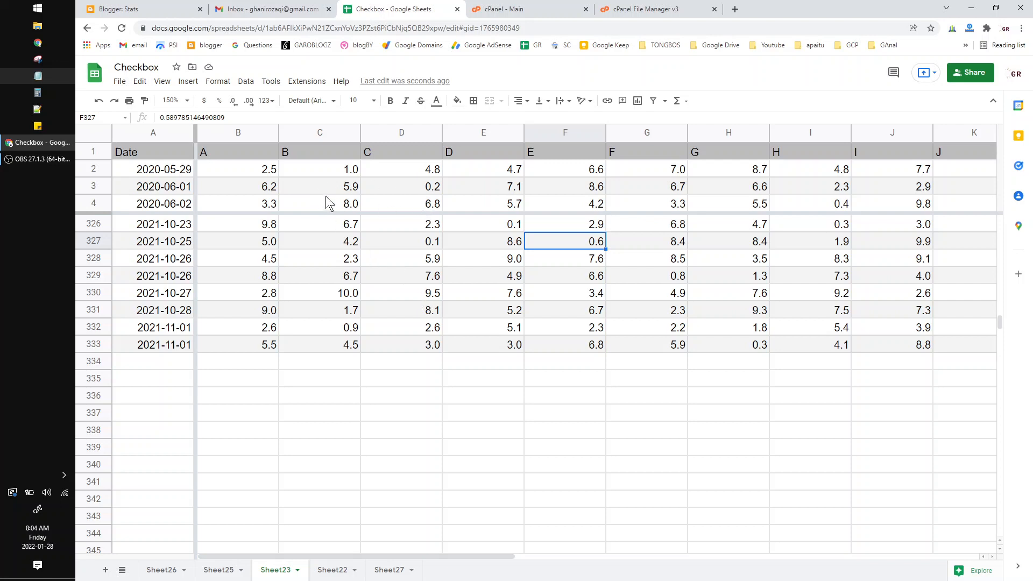
# - Select a cell in the banded Sheet23 table and show its fill colour options
pyautogui.click(320, 203)
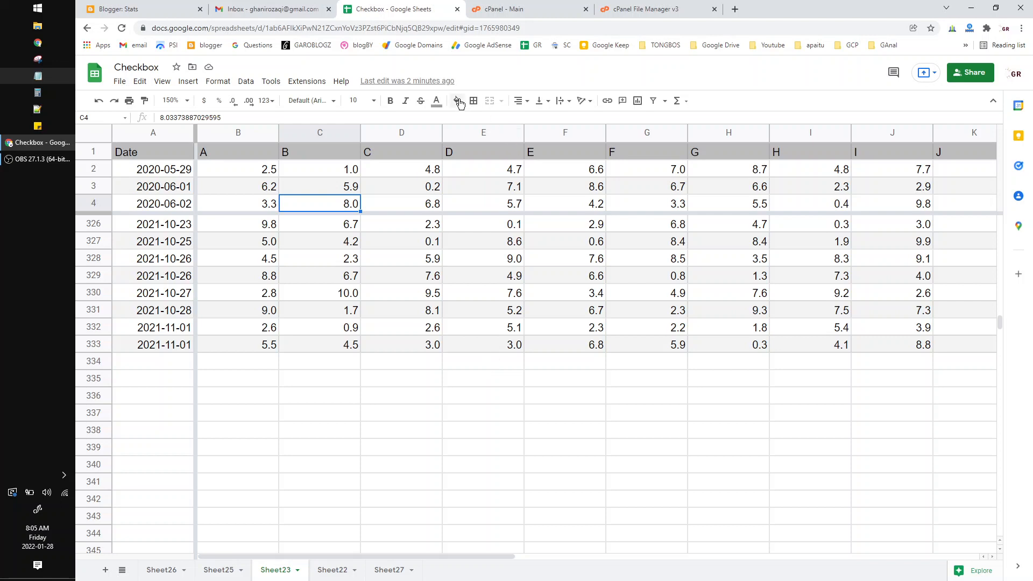
pyautogui.click(456, 100)
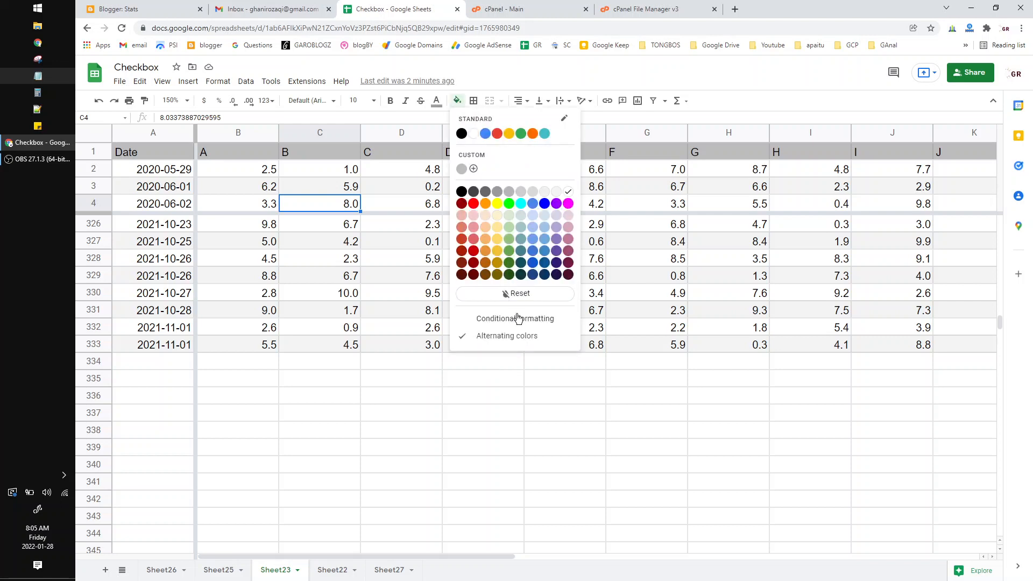
# - Remove the table's gray/white alternating colors via the Alternating colors panel
pyautogui.click(507, 336)
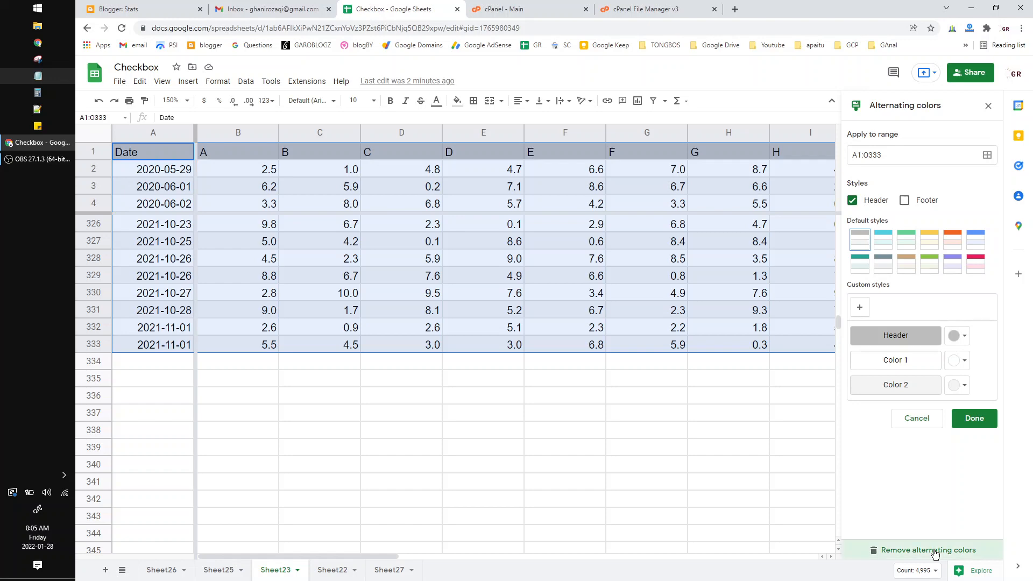
pyautogui.click(927, 549)
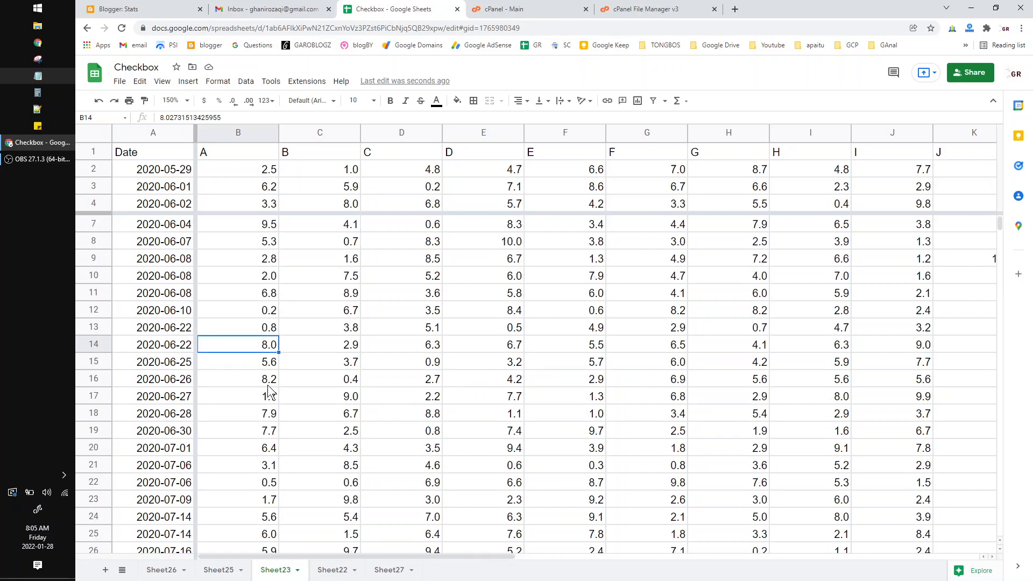
pyautogui.moveTo(247, 344)
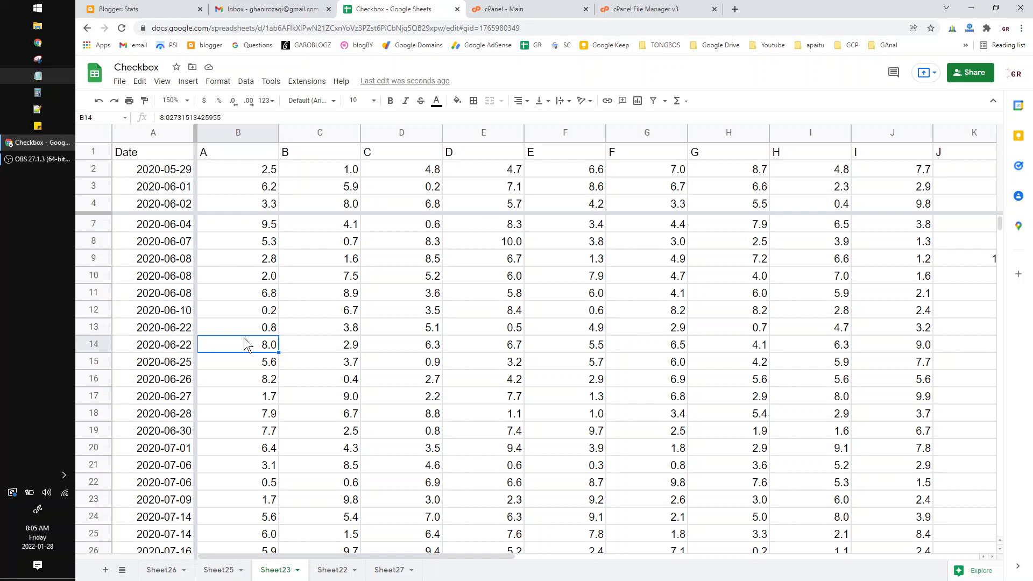
pyautogui.moveTo(239, 247)
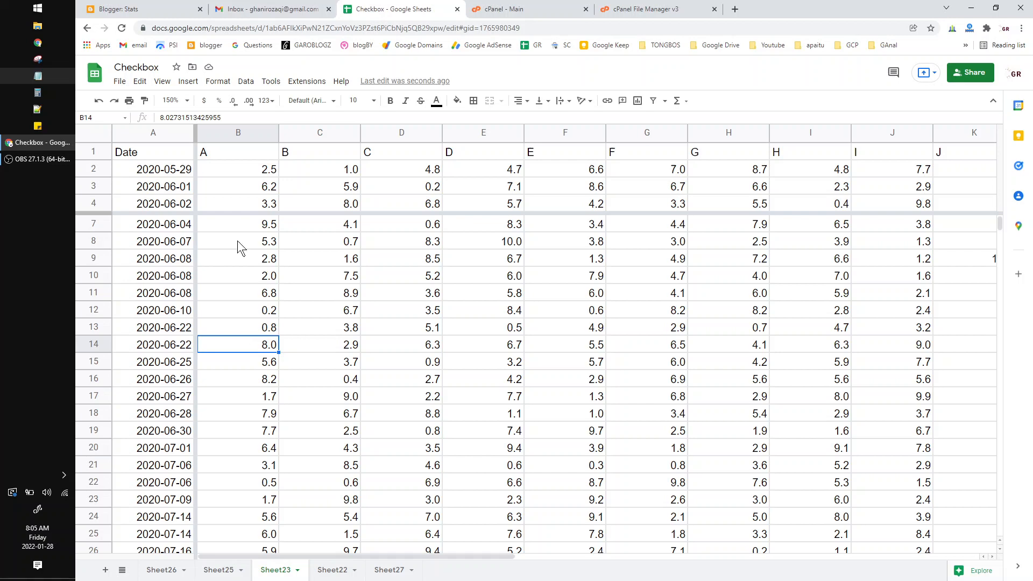